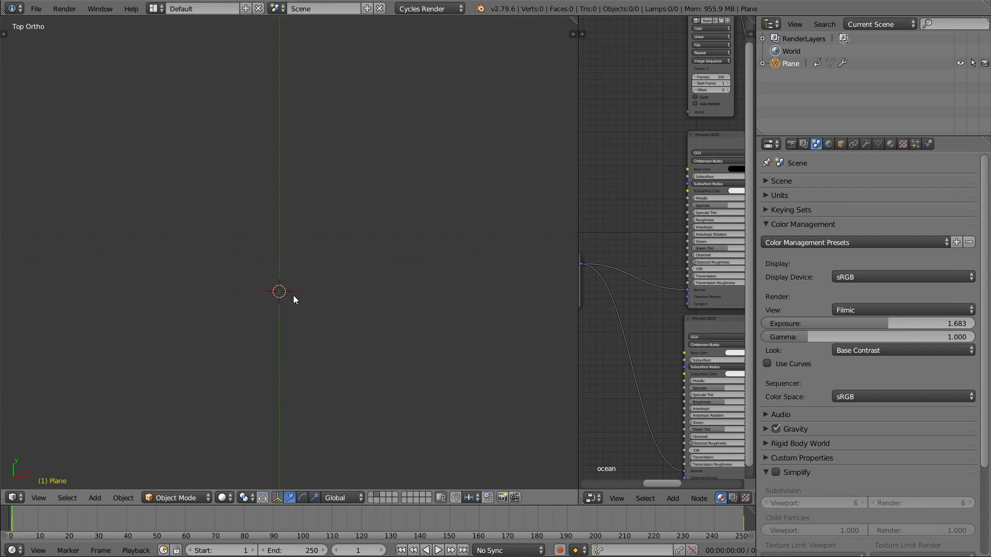
Step: Add a second plane mesh (Plane.001) to the scene from the Add menu
key("shift+a")
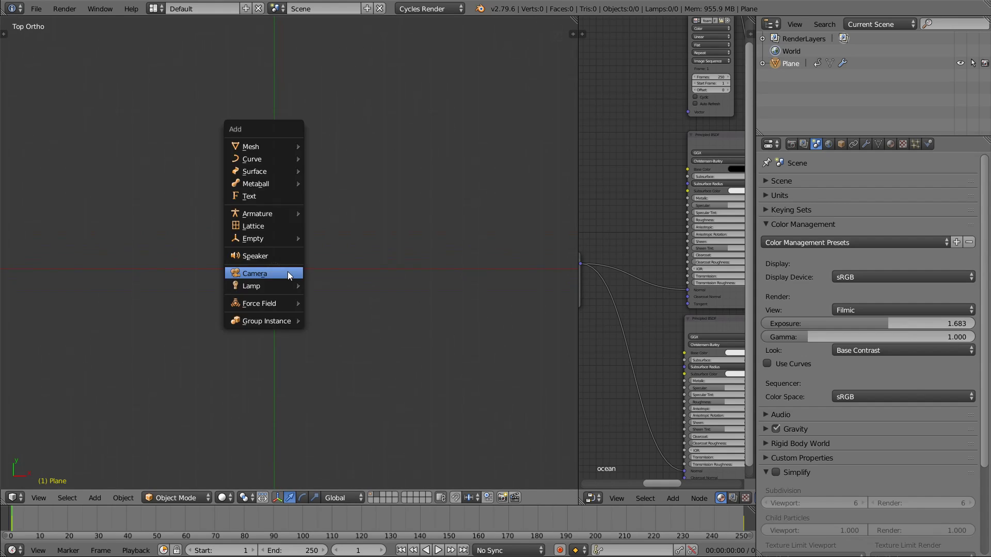
mouse_move(255, 273)
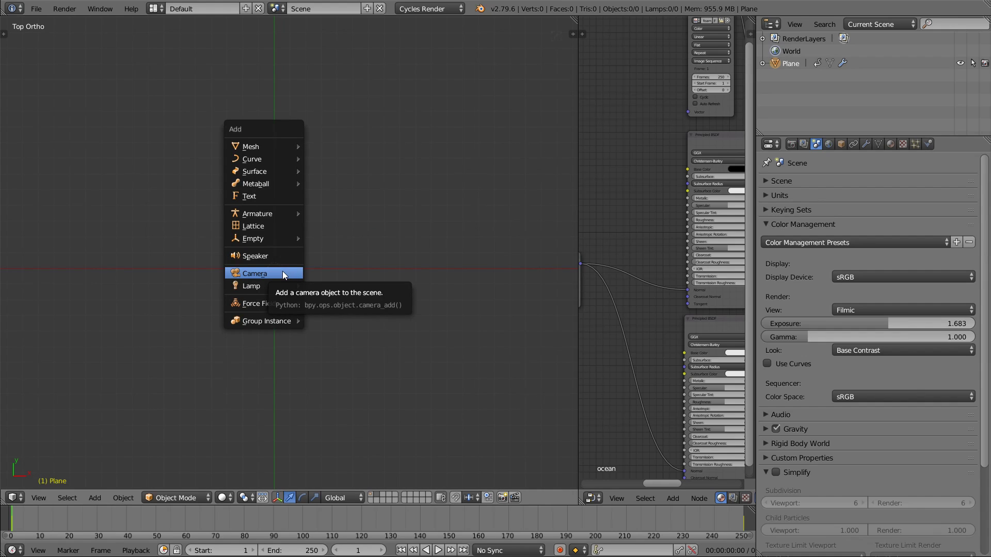
mouse_move(268, 146)
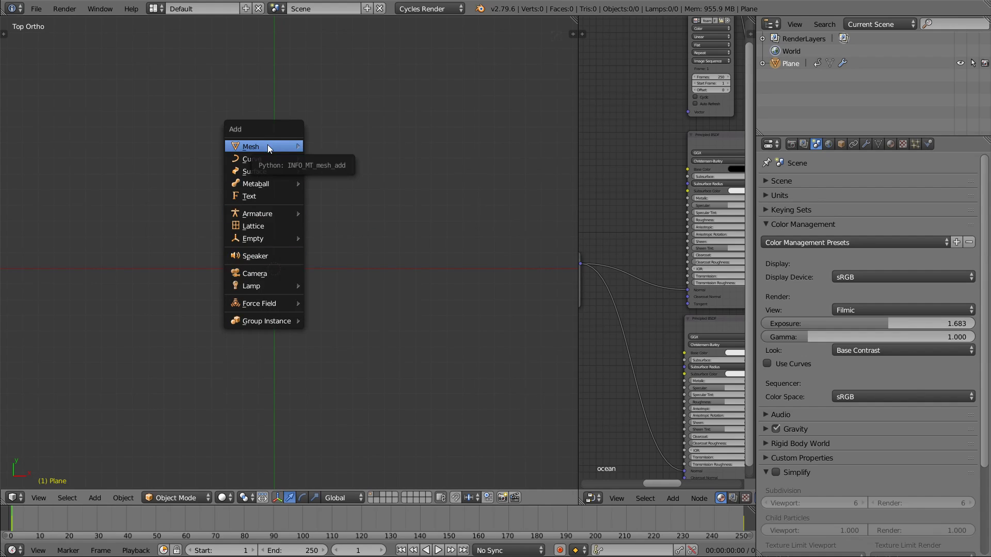
left_click(251, 146)
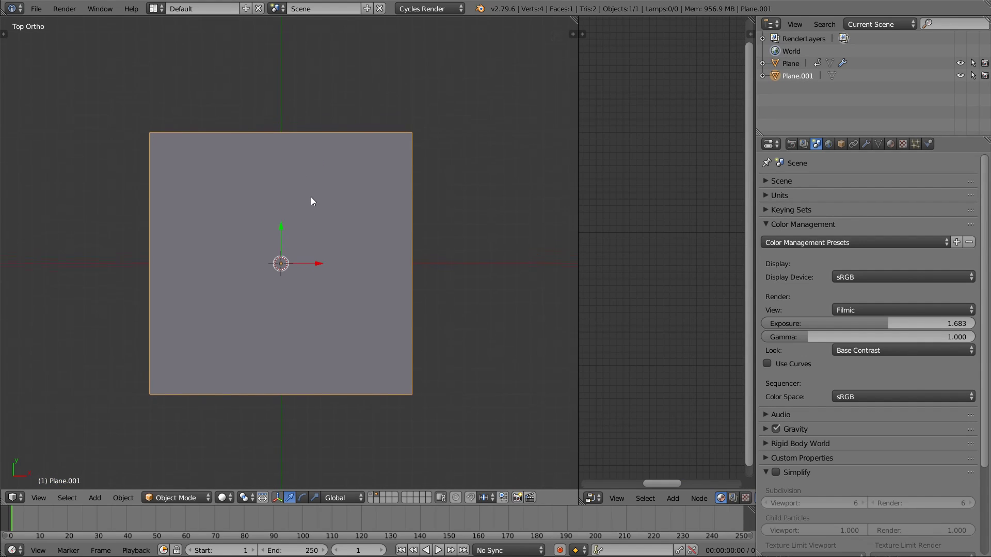
Step: Flatten Plane.001 to a single two-vertex edge by scaling Y to 0 and removing doubles
key("Tab")
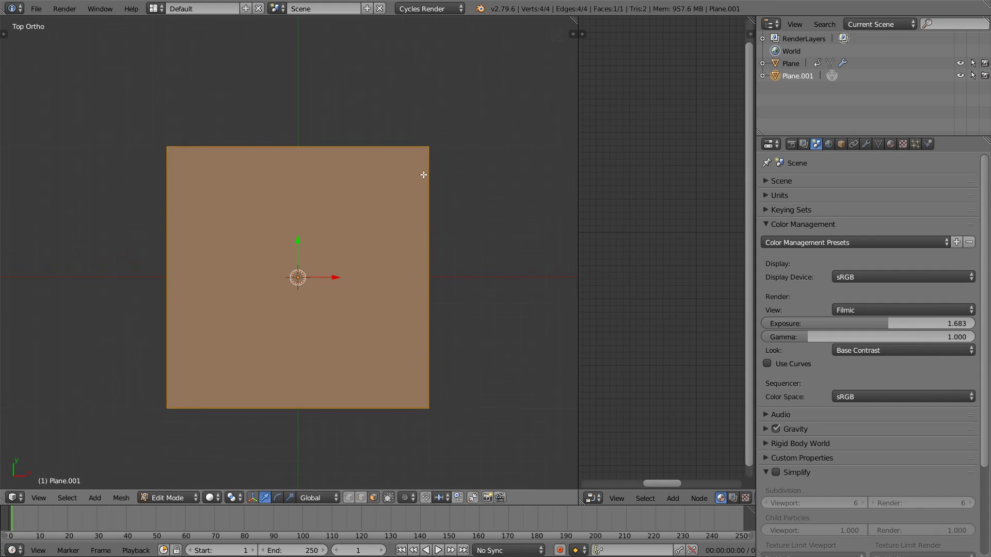
mouse_move(433, 170)
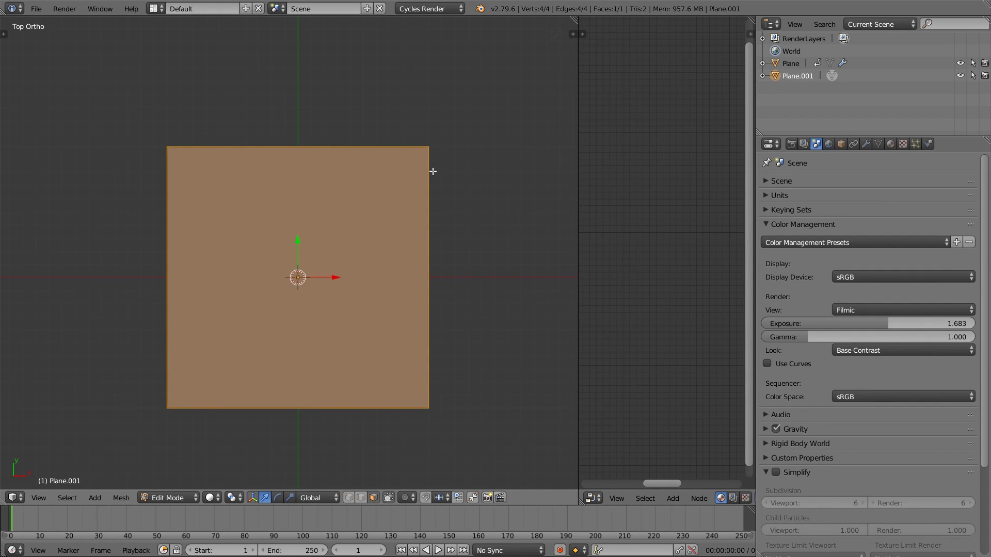
mouse_move(466, 125)
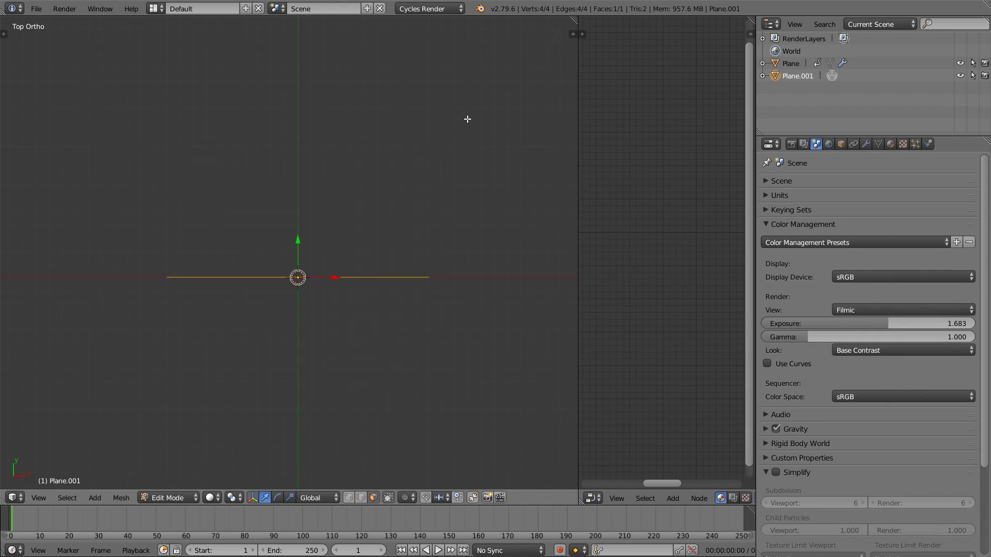
key("x")
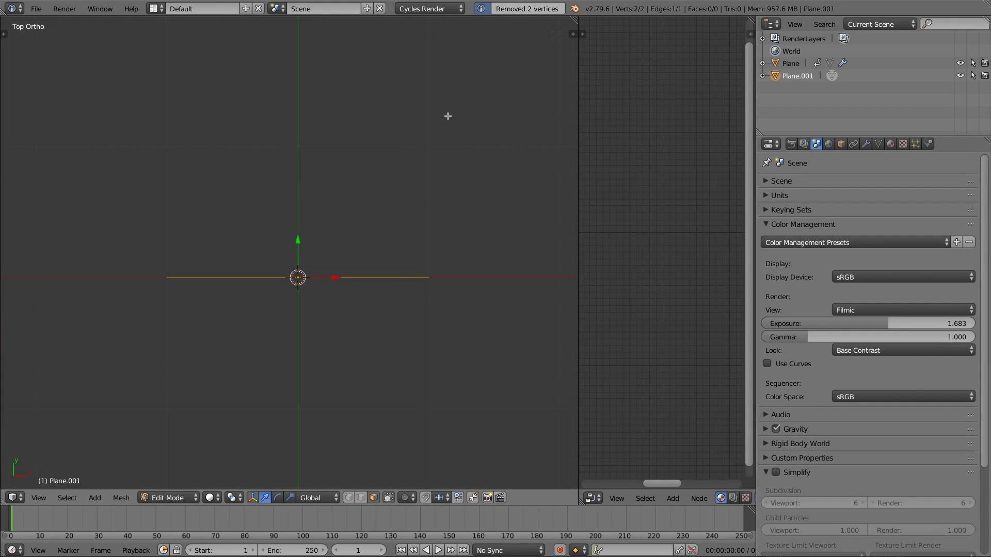
mouse_move(306, 286)
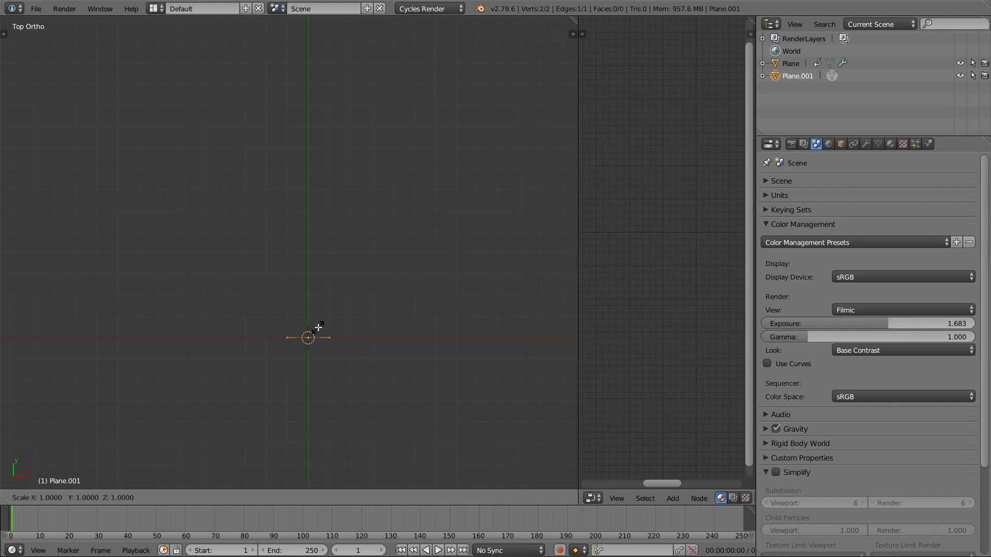
Step: Extrude the edge 5000 units along Y into one large face, then return to Object Mode
key("Tab")
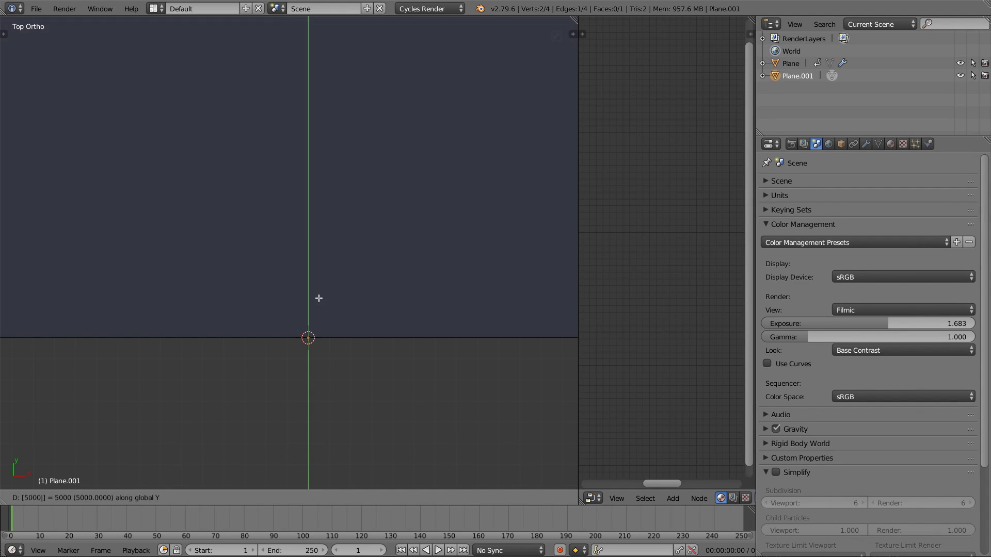
key("Tab")
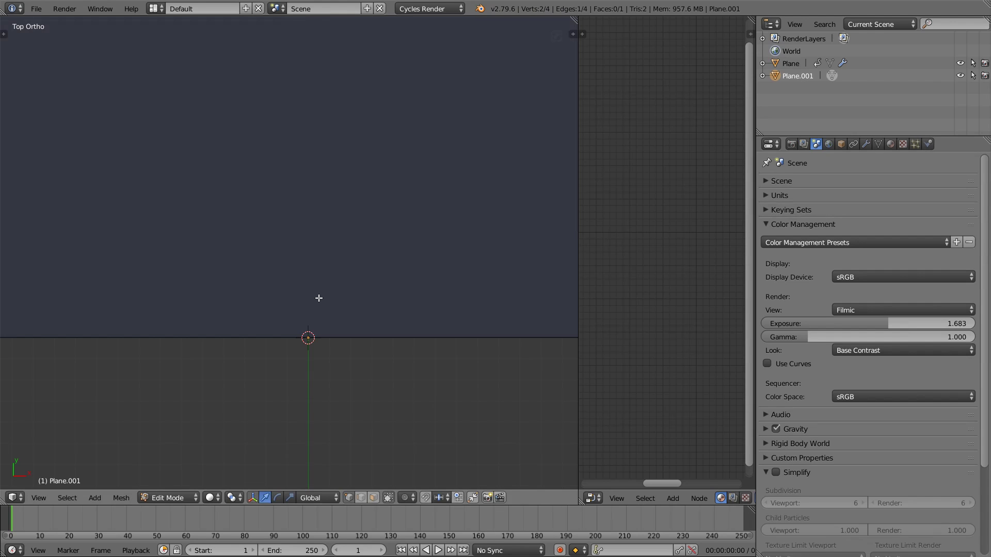
key("Tab")
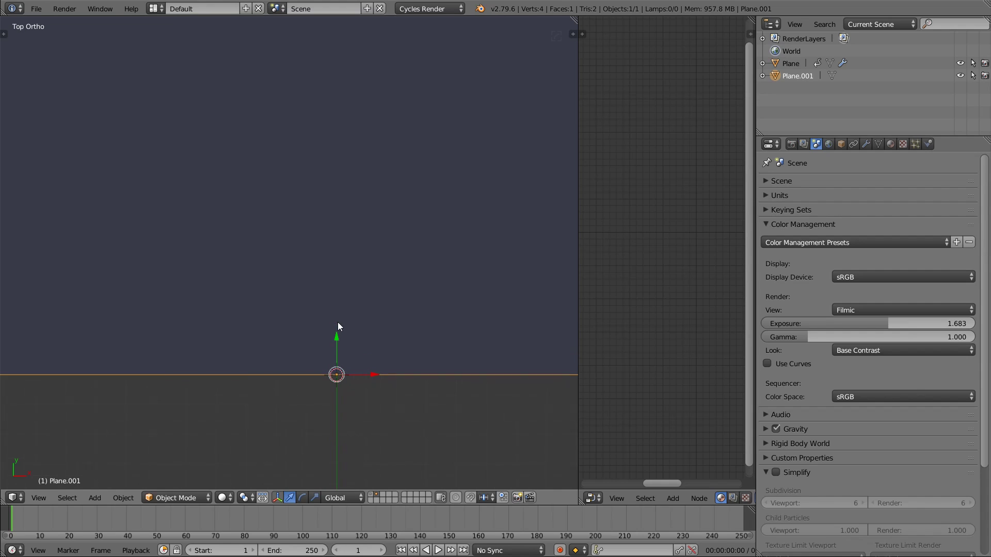
mouse_move(339, 396)
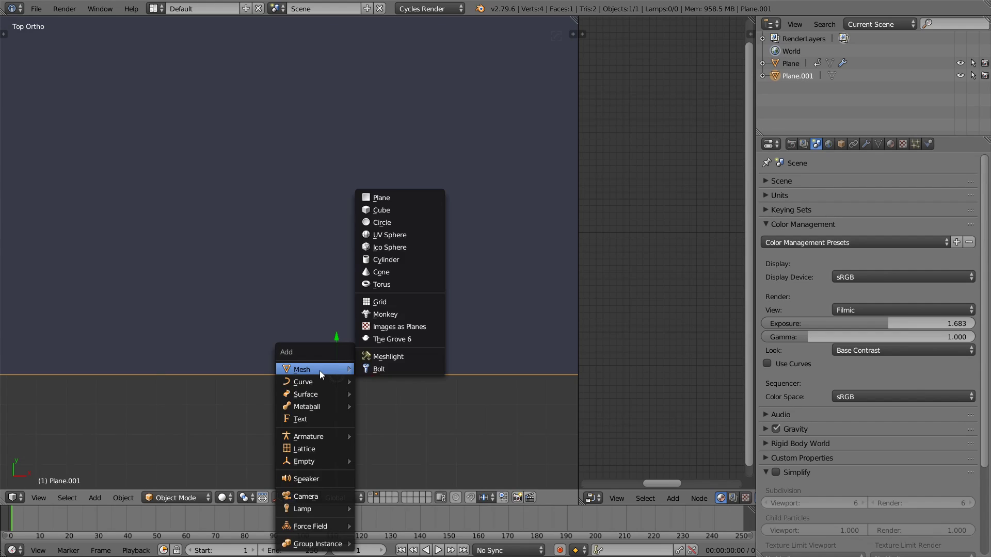
Step: Add a circle mesh at the origin and raise its vertex count in the Add Circle panel
left_click(382, 223)
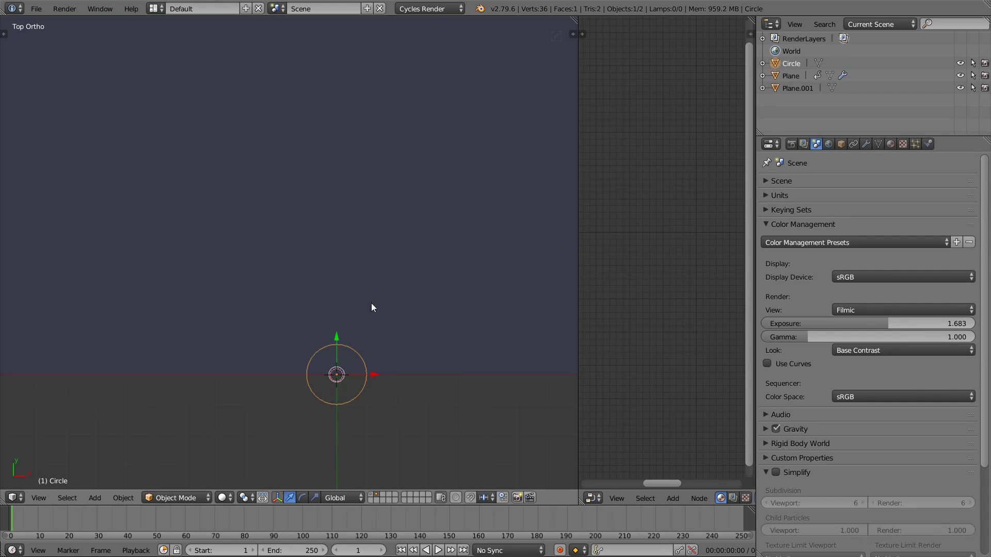
mouse_move(362, 338)
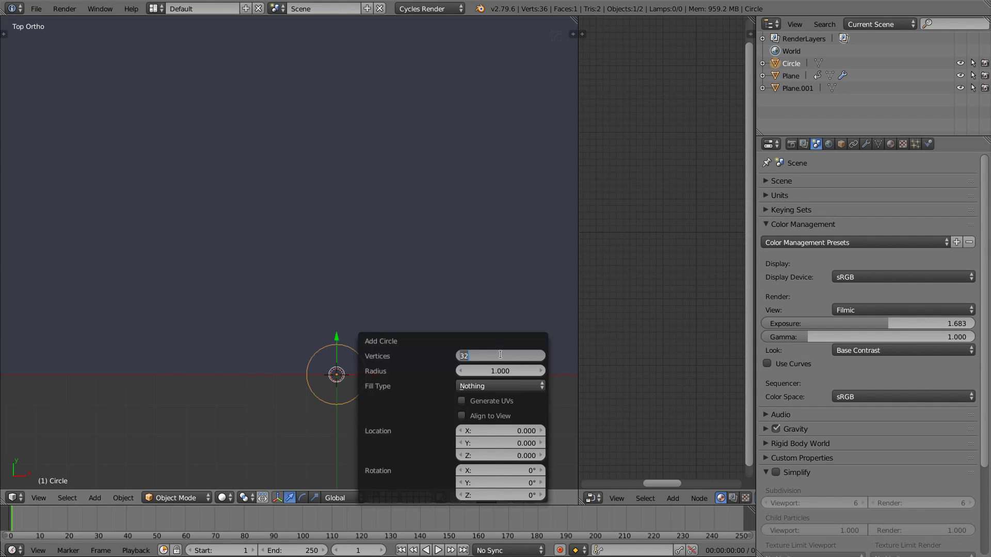
type("60")
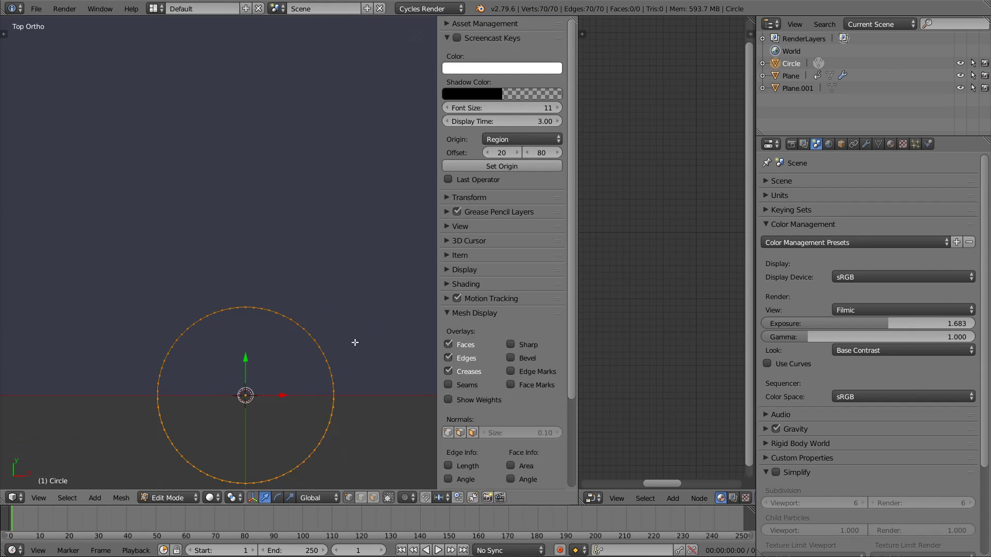
mouse_move(466, 327)
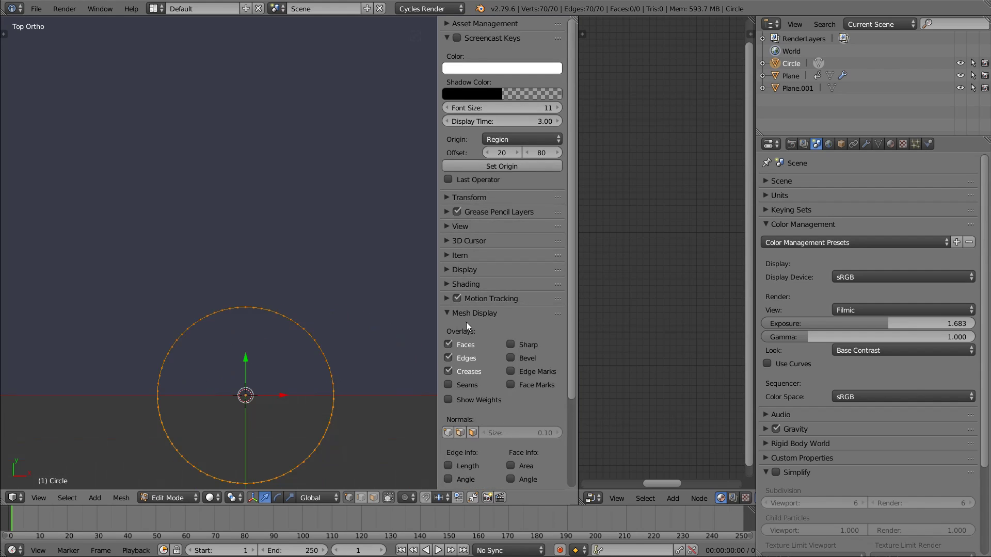
Step: Show edge lengths (~0.0897) and fill the circle inward into concentric face rings
left_click(449, 465)
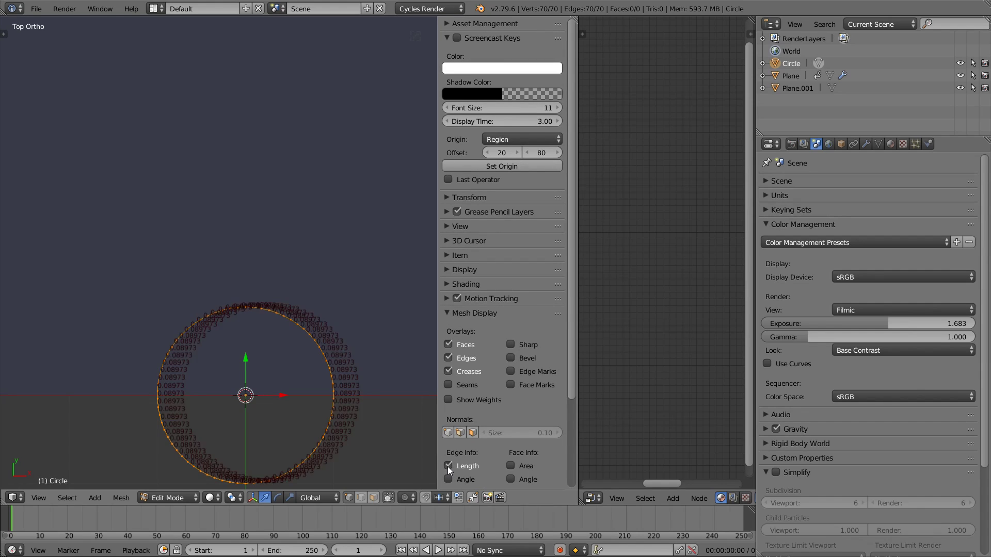
scroll("up", 3)
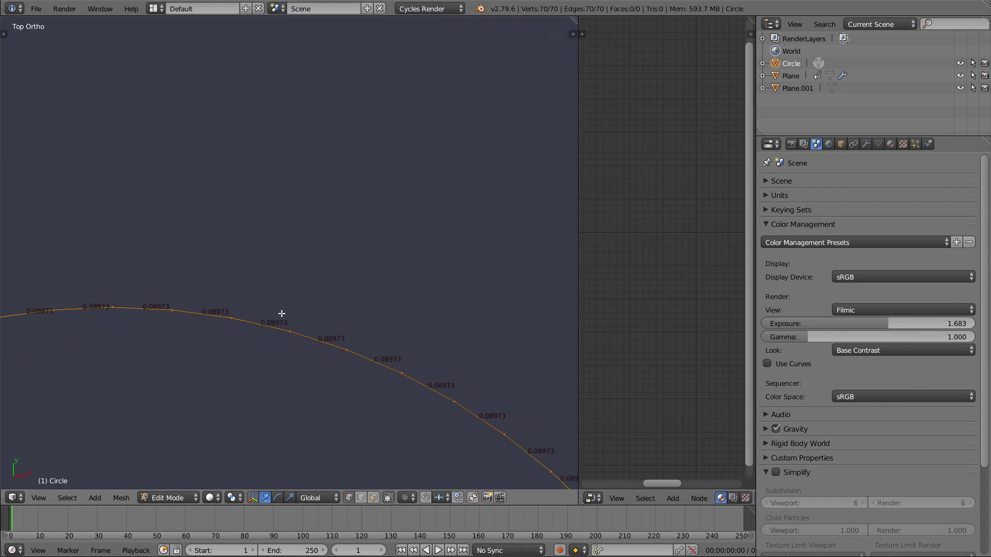
mouse_move(285, 309)
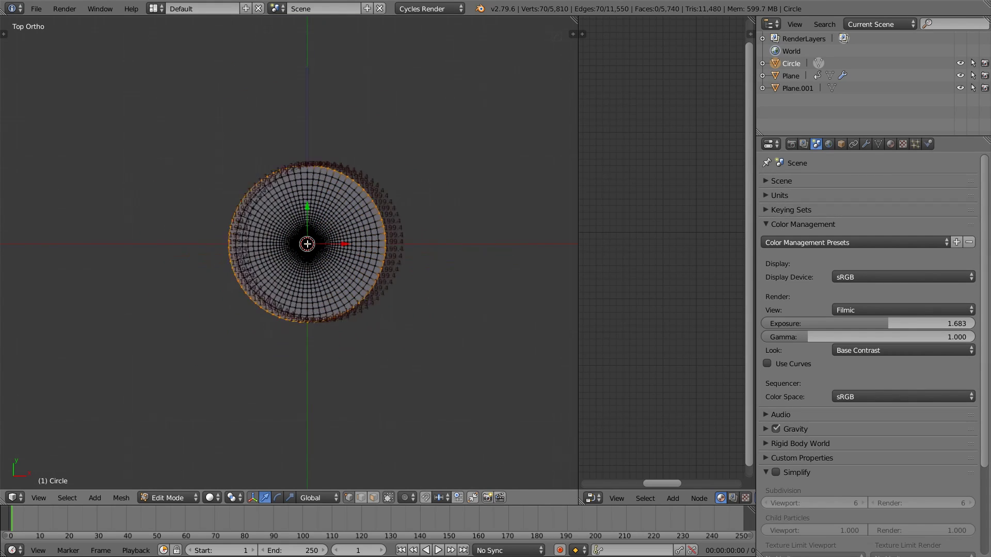
scroll("up", 3)
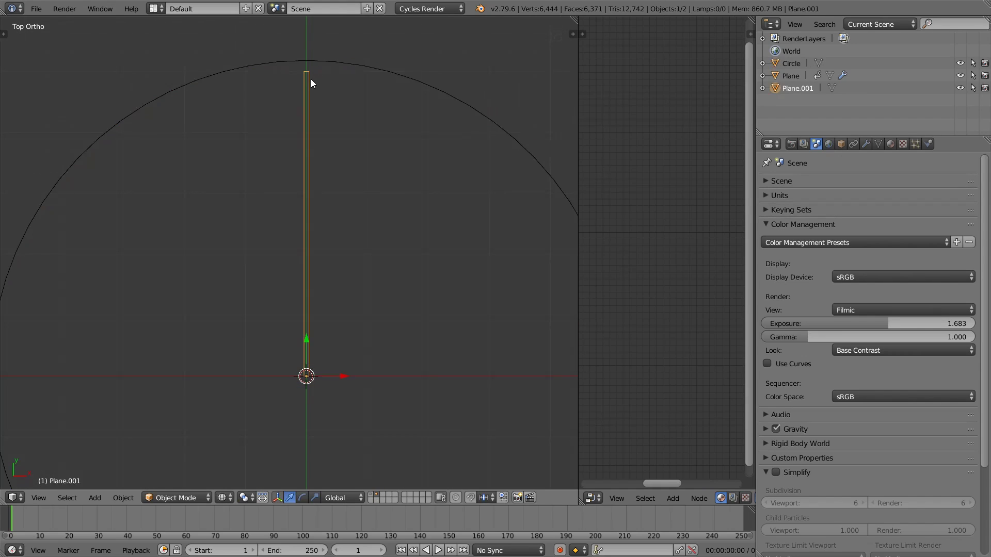
mouse_move(326, 176)
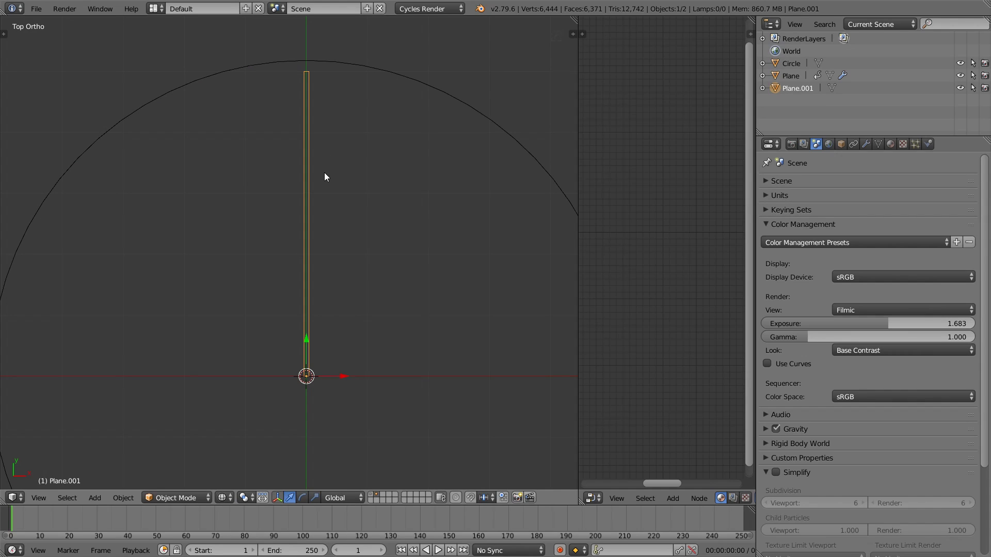
mouse_move(353, 209)
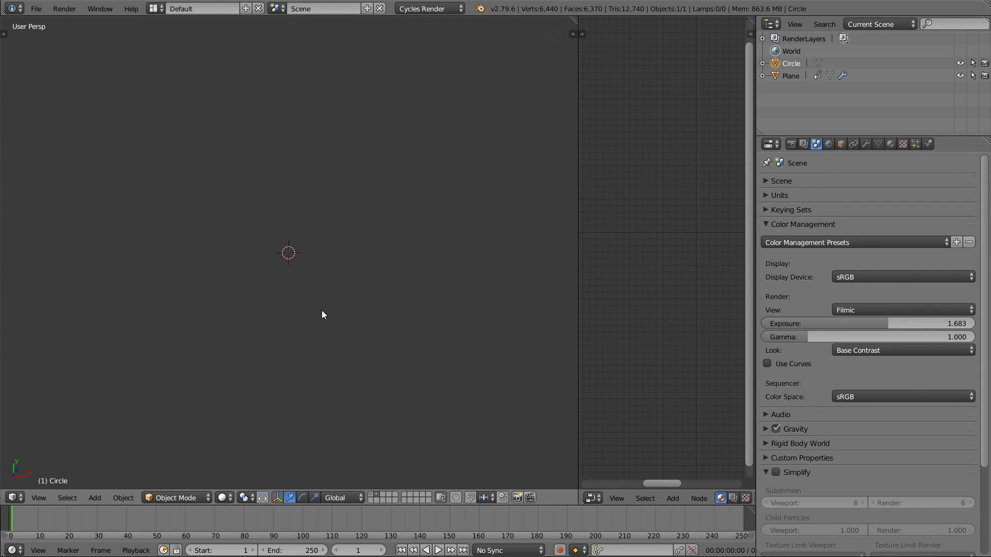
mouse_move(455, 150)
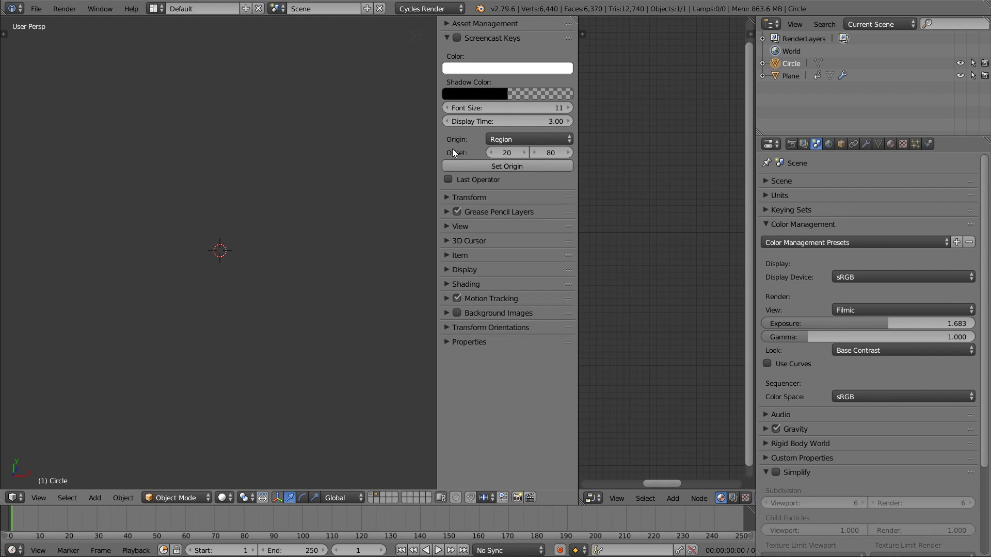
mouse_move(447, 179)
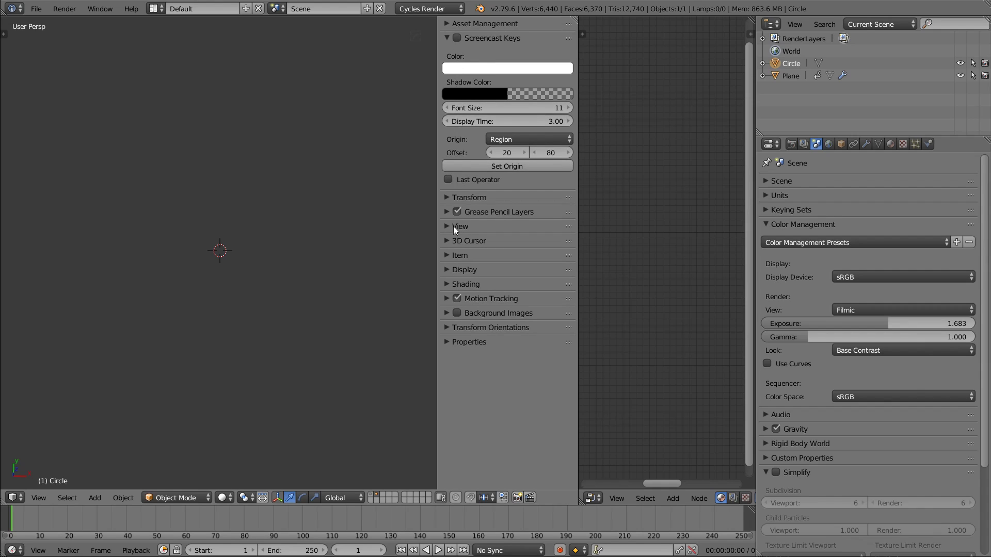
Step: Set the viewport Clip End to 10000 and leave ambient occlusion switched off
left_click(460, 226)
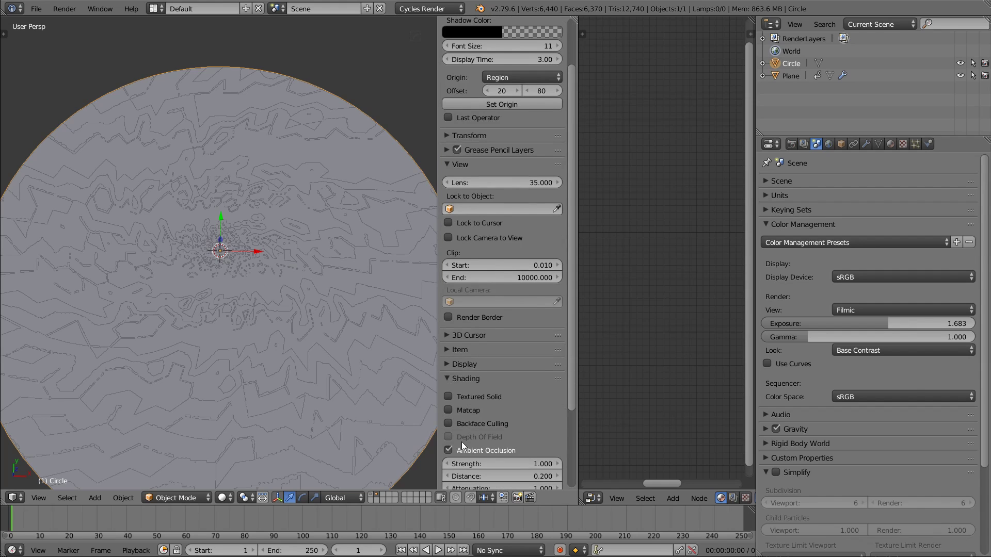
left_click(449, 450)
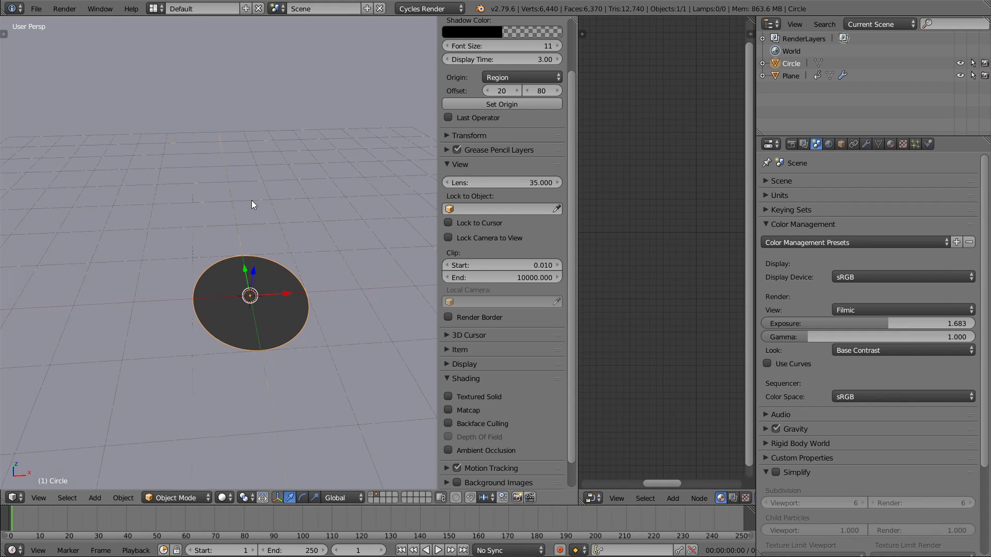
Step: Add a Camera placed low and view the ocean disc through it
left_click(94, 498)
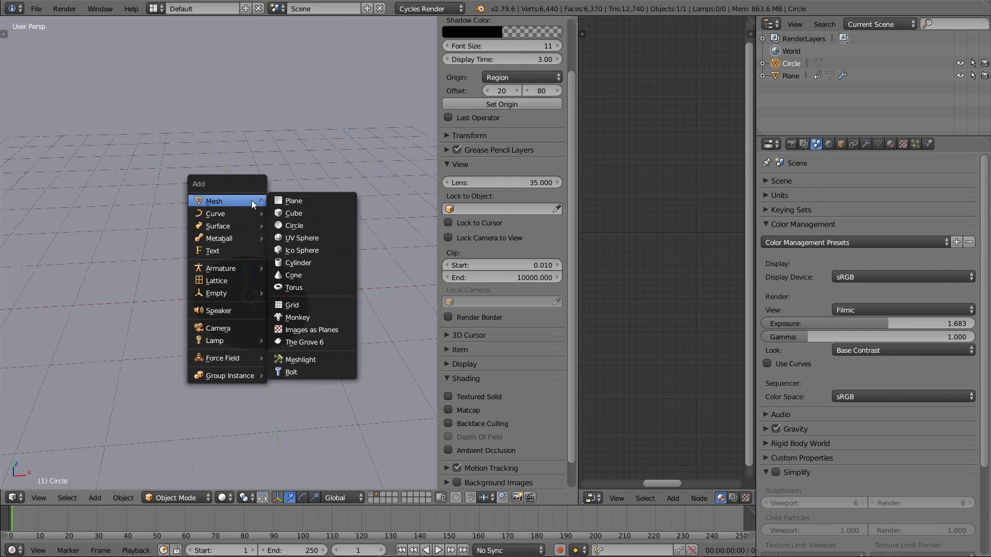
mouse_move(217, 327)
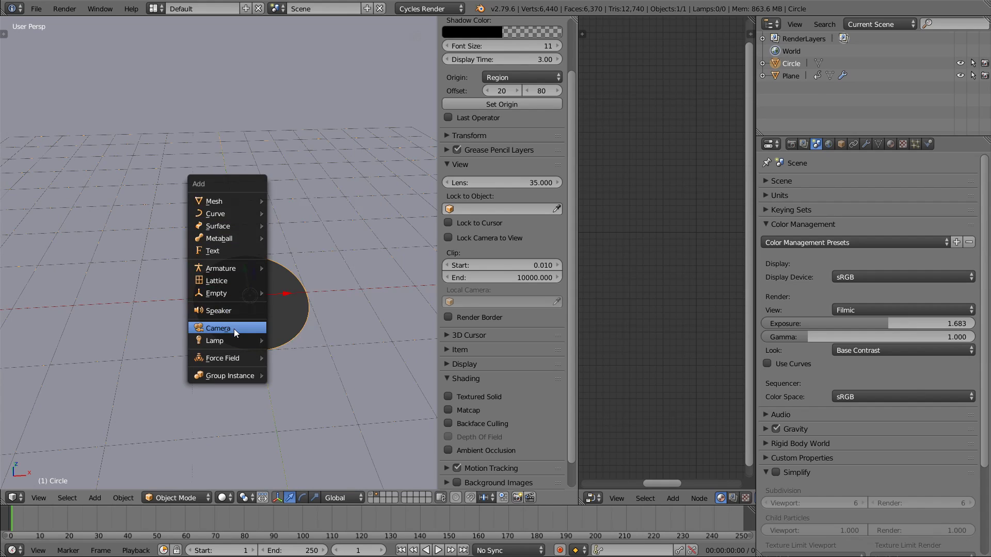
left_click(219, 327)
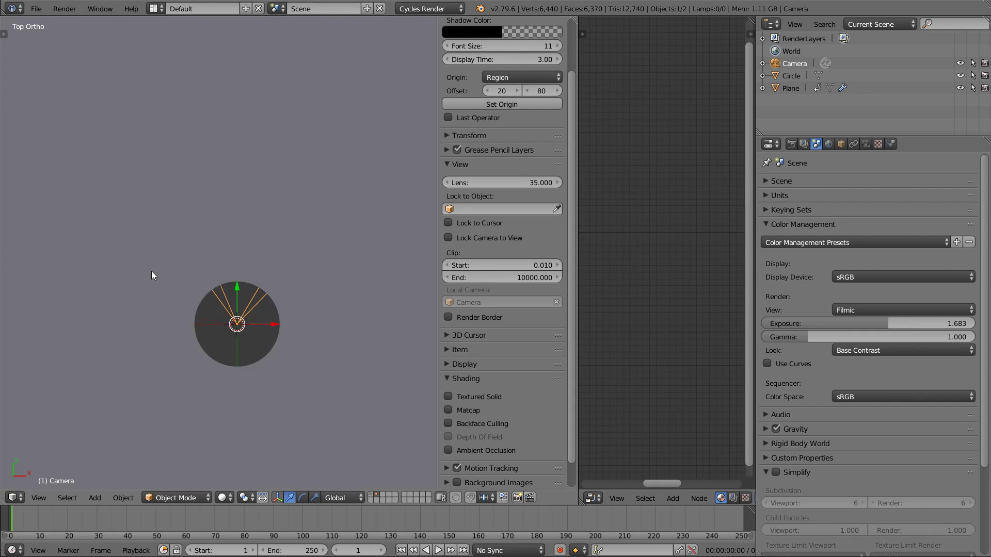
mouse_move(234, 336)
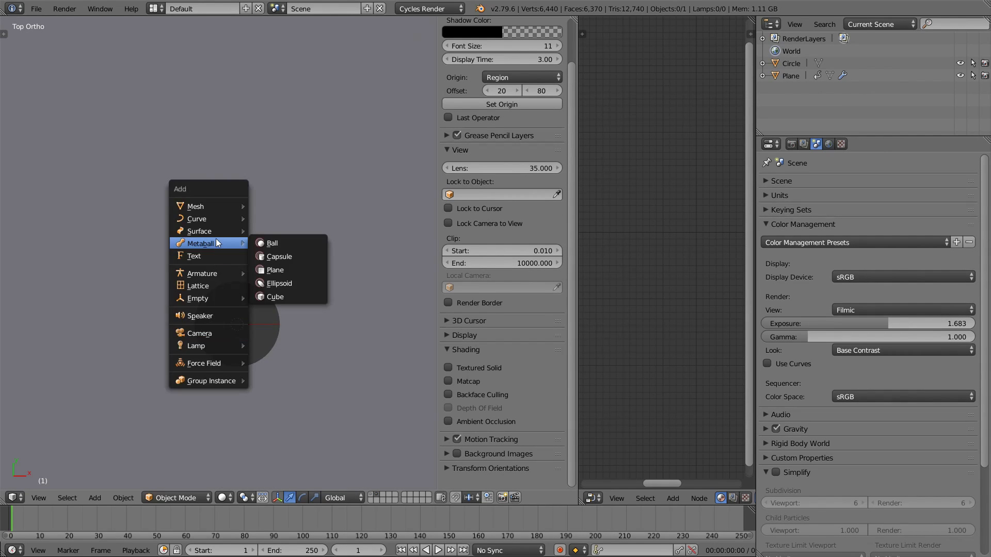
left_click(199, 334)
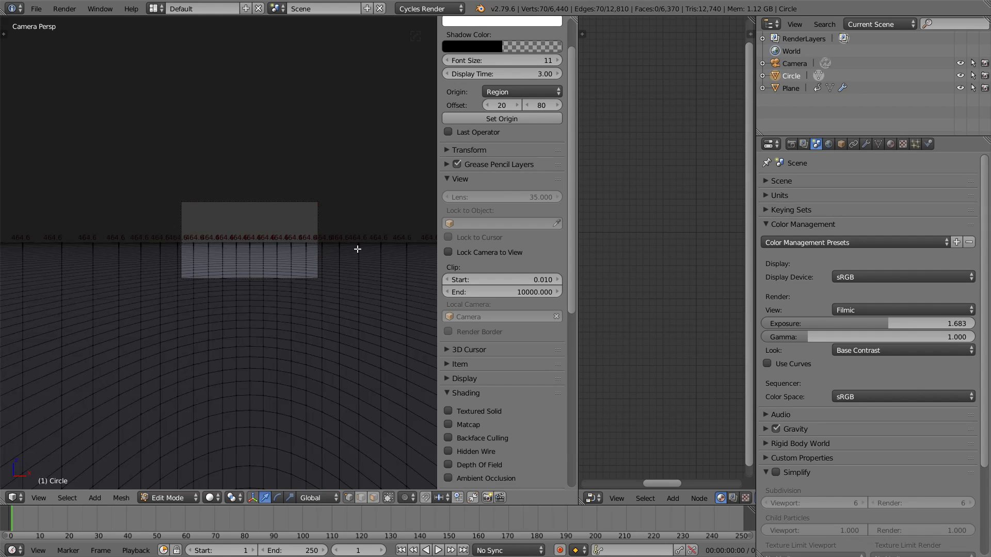
mouse_move(328, 271)
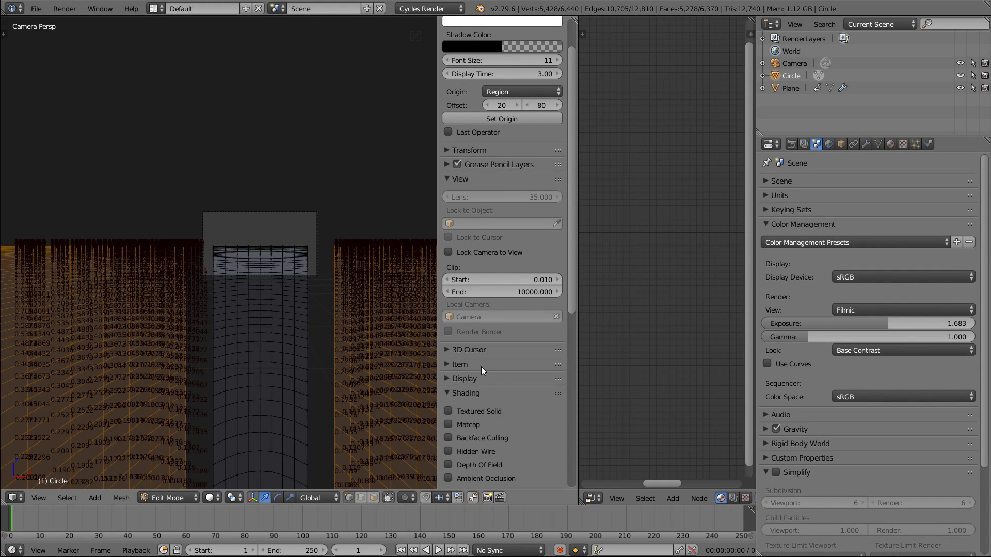
Step: Trim the Circle to ~1,012 vertices inside the camera frame and hide edge length readouts
scroll("down", 3)
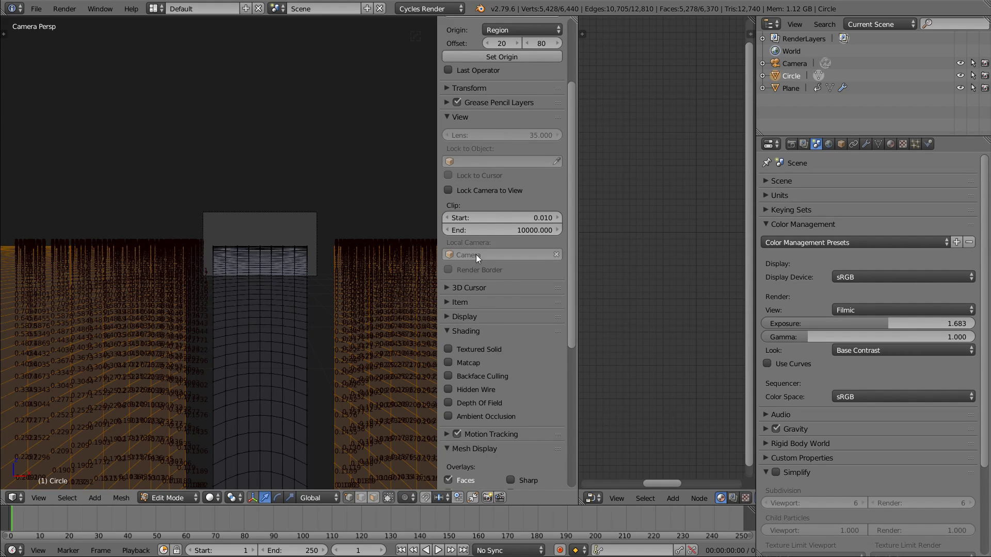
scroll("down", 3)
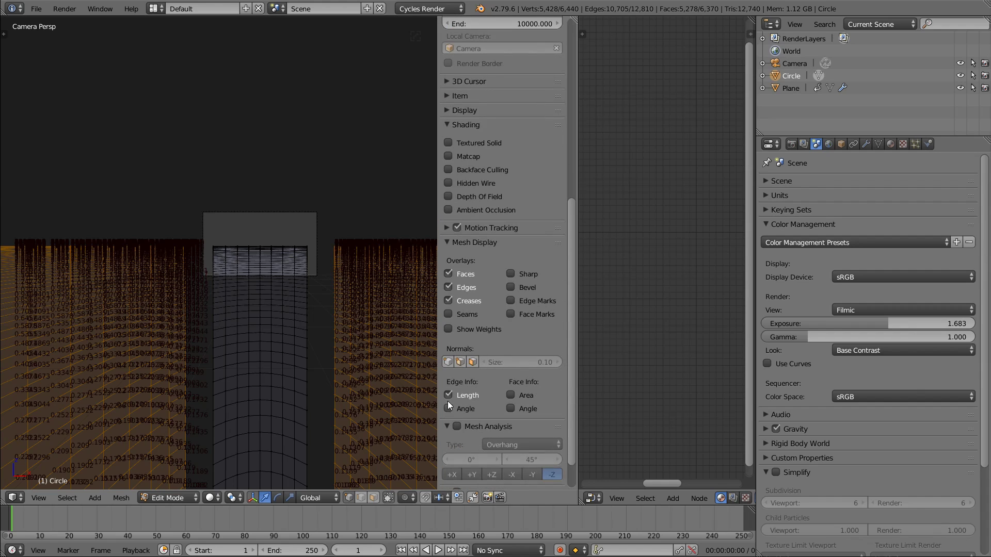
left_click(448, 395)
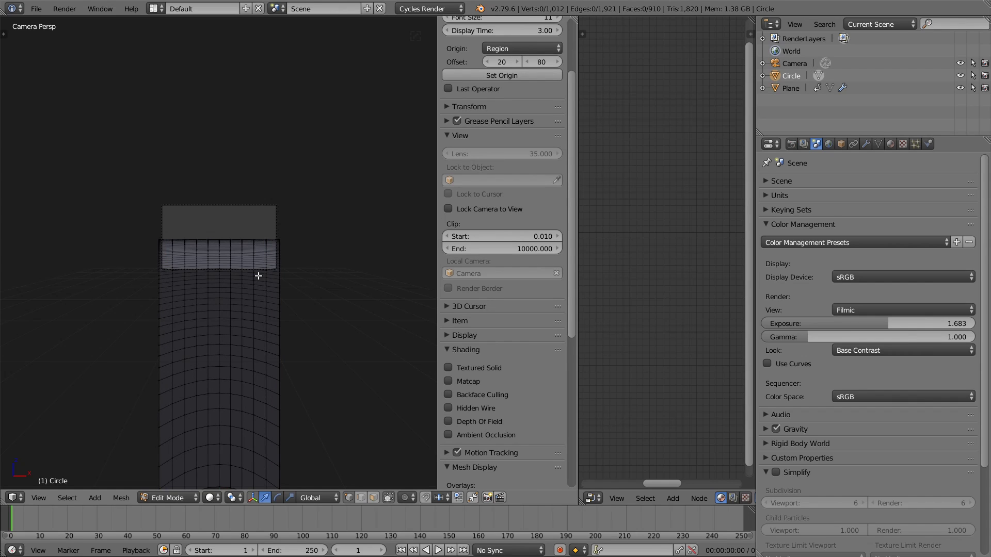
mouse_move(256, 264)
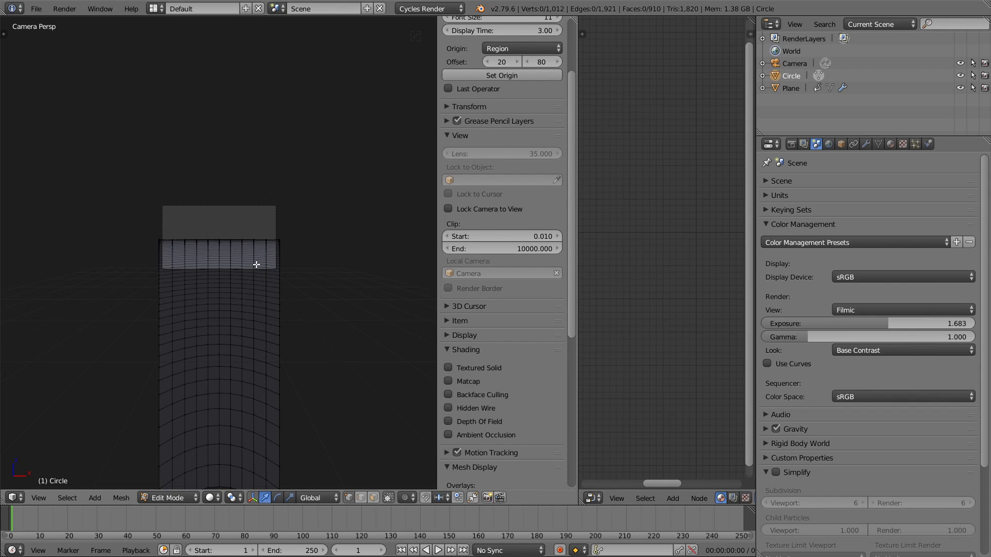